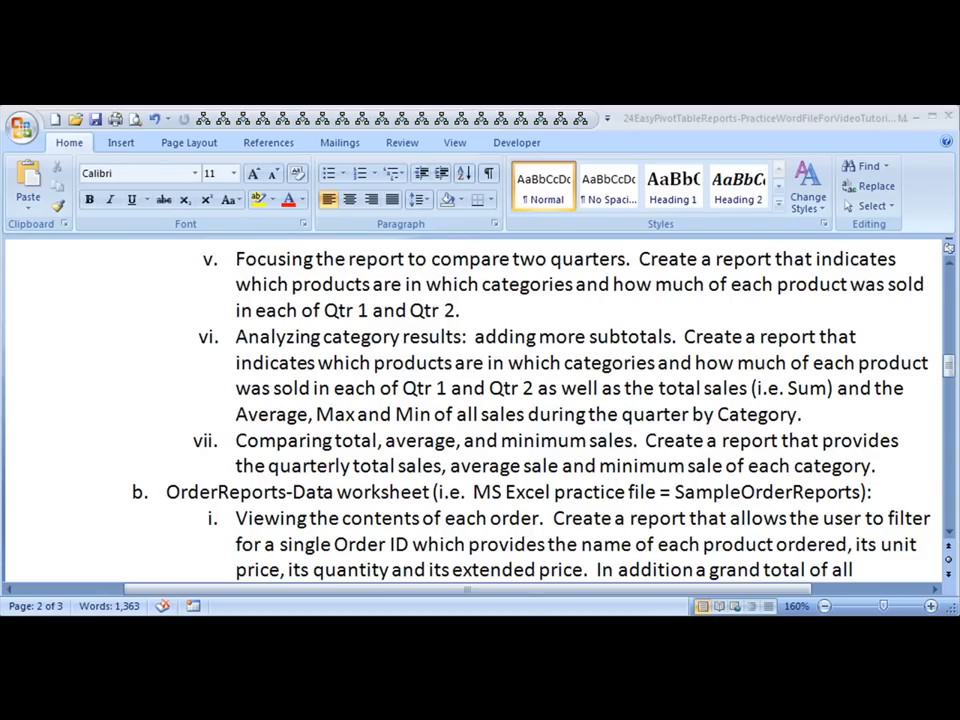
mouse_move(217, 302)
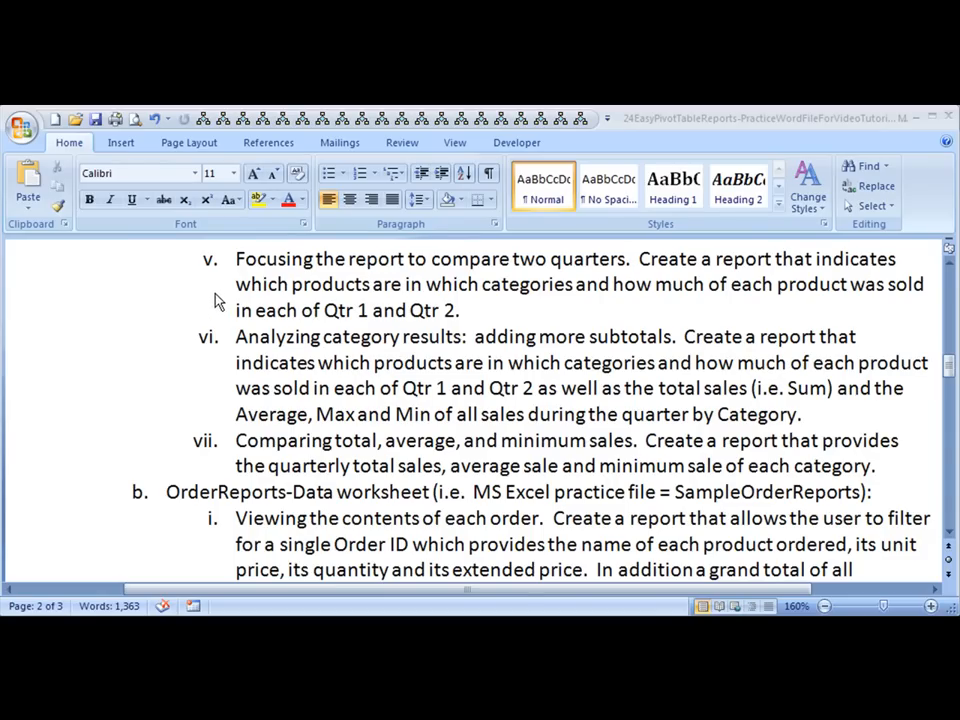
mouse_move(230, 277)
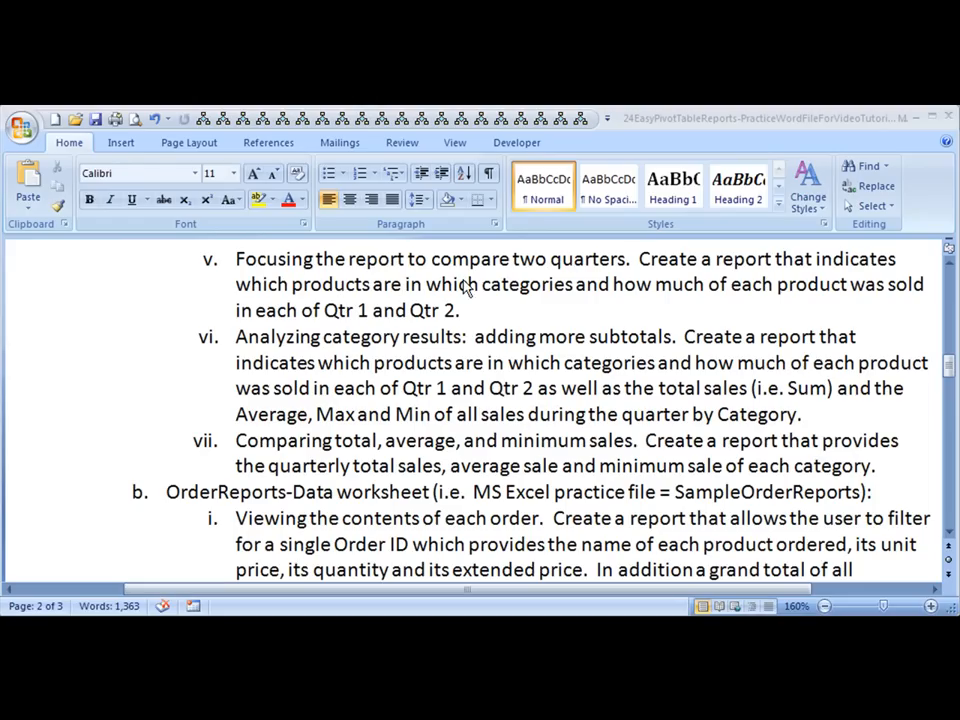
mouse_move(548, 283)
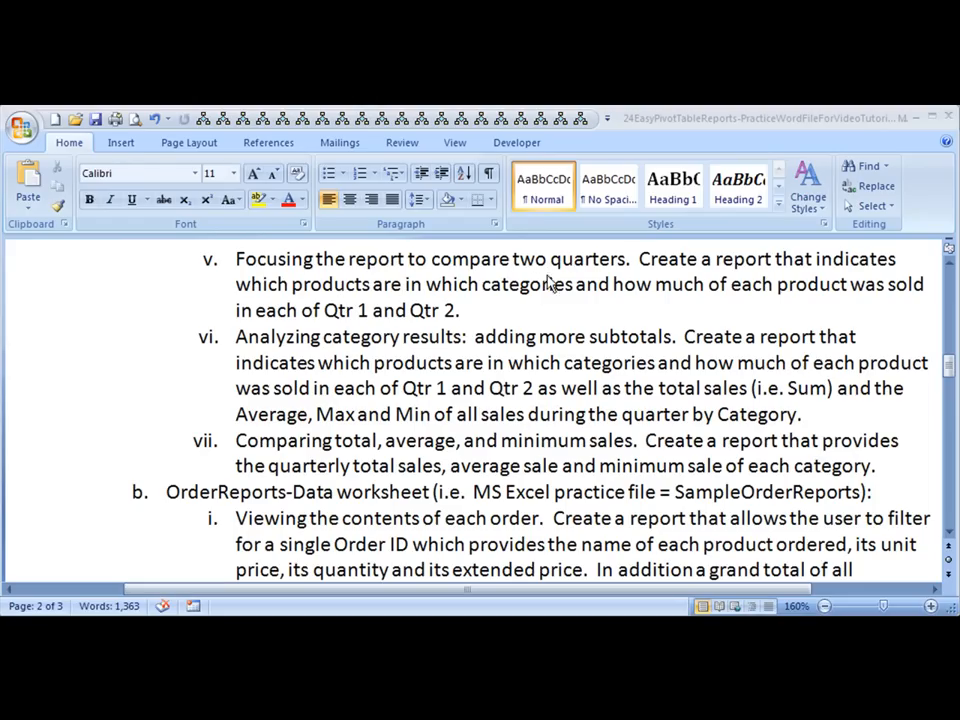
mouse_move(810, 280)
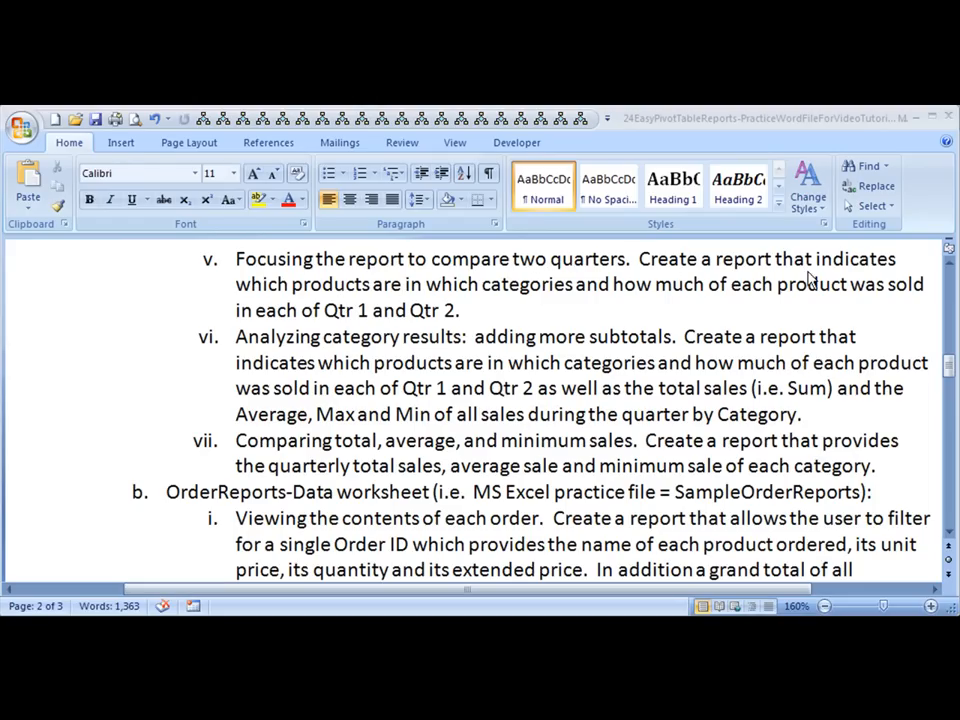
mouse_move(540, 300)
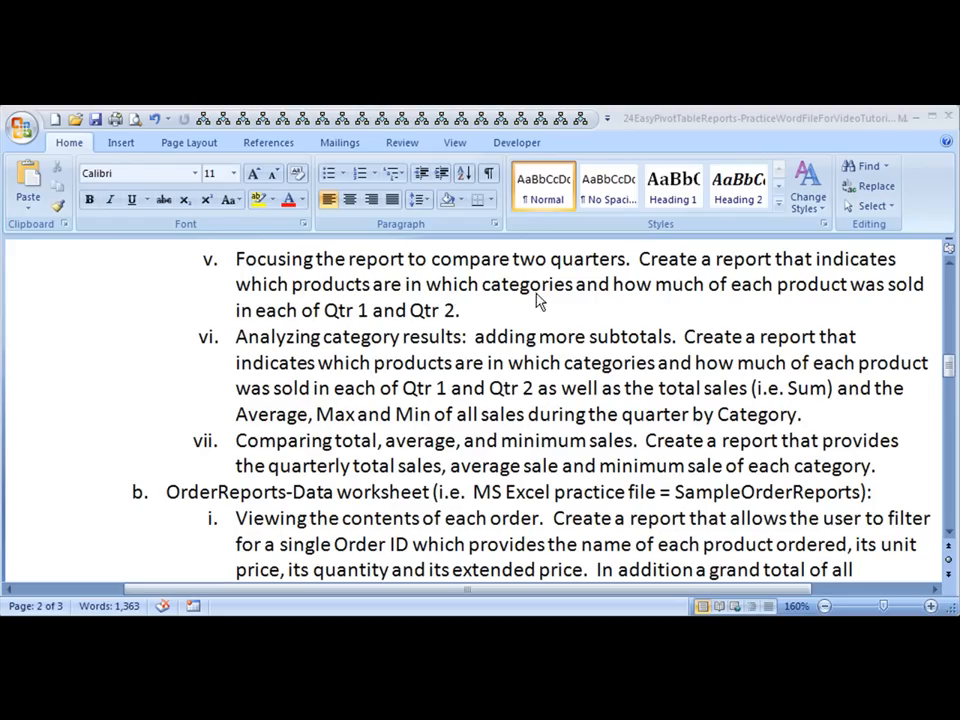
mouse_move(855, 315)
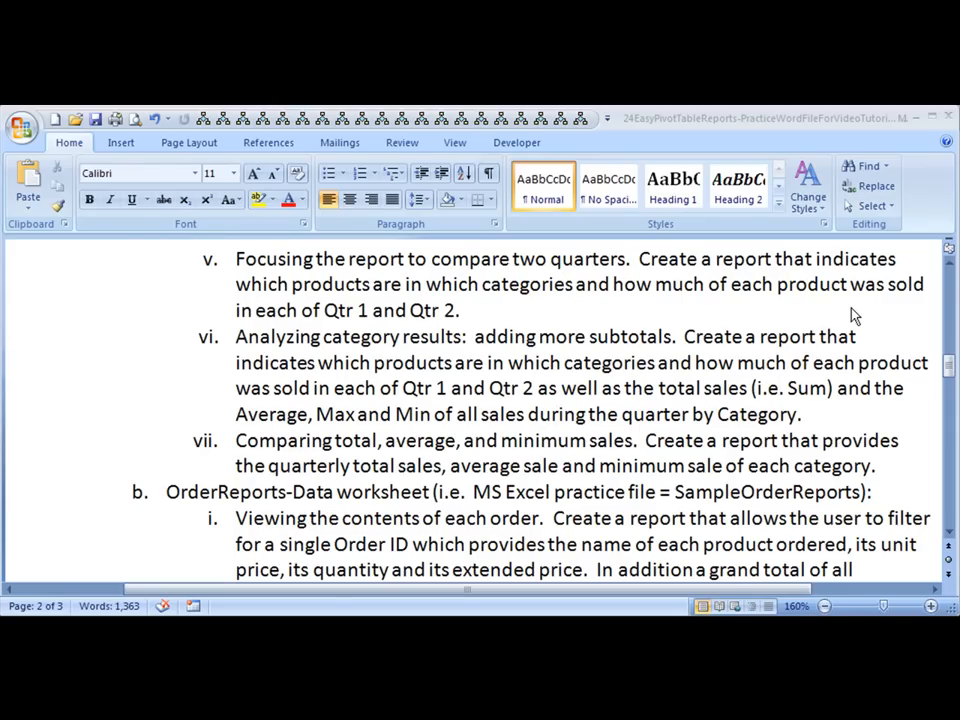
mouse_move(455, 338)
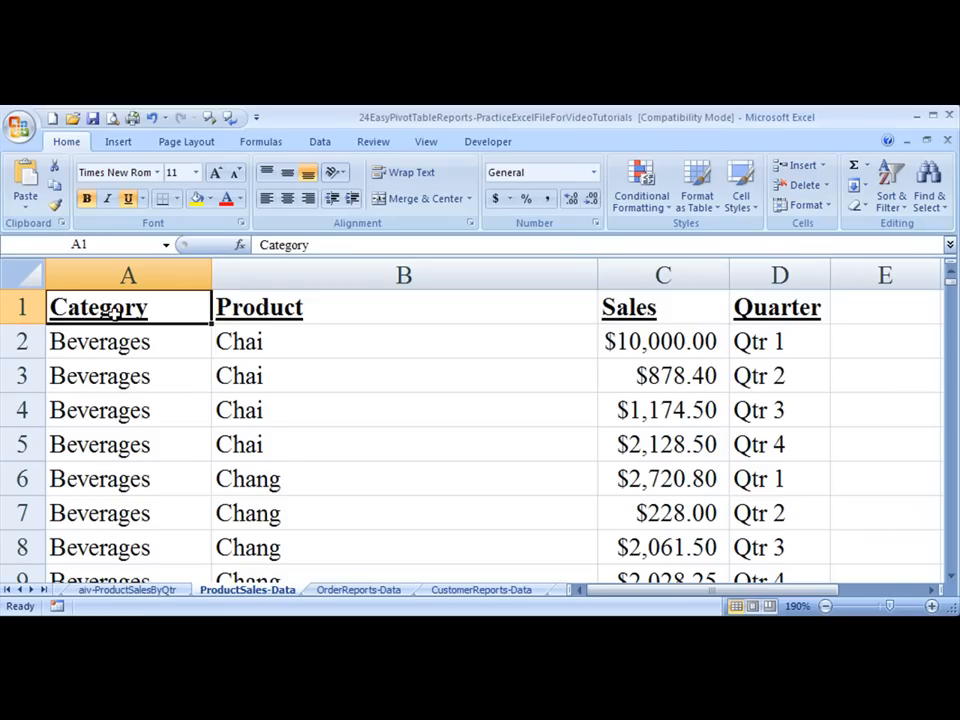
- Insert a PivotTable from the ProductSales-Data range onto a new worksheet
left_click(117, 141)
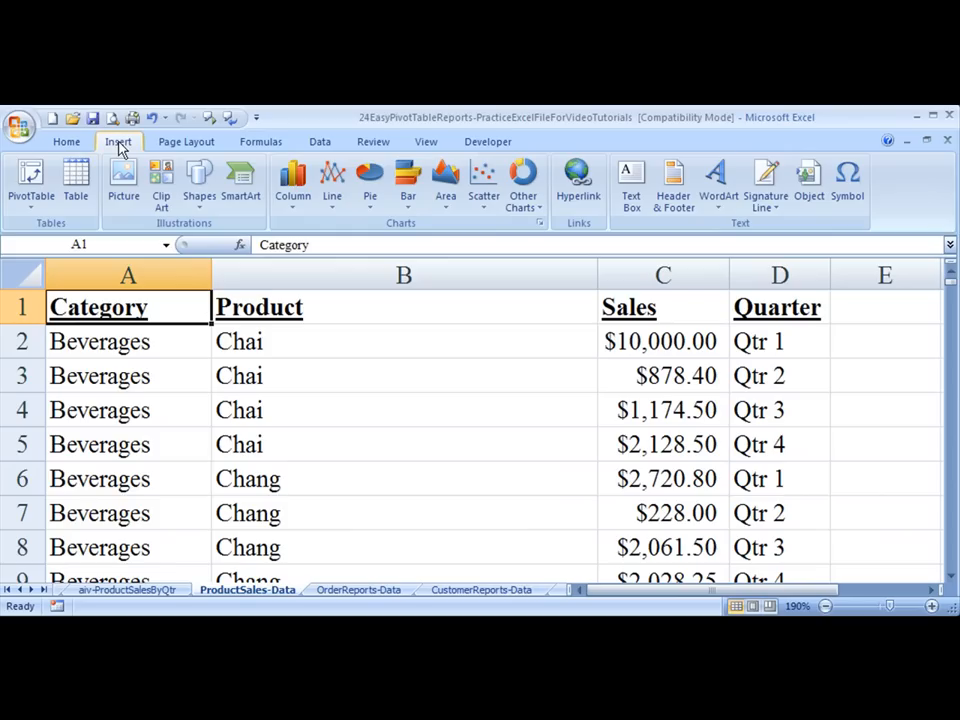
left_click(30, 180)
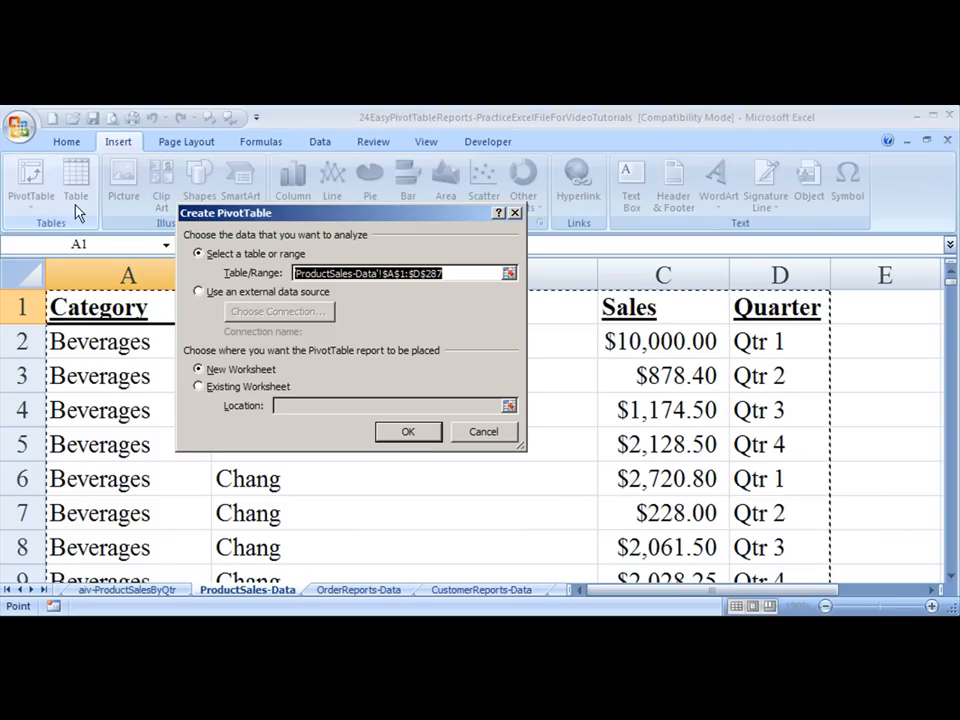
left_click(407, 431)
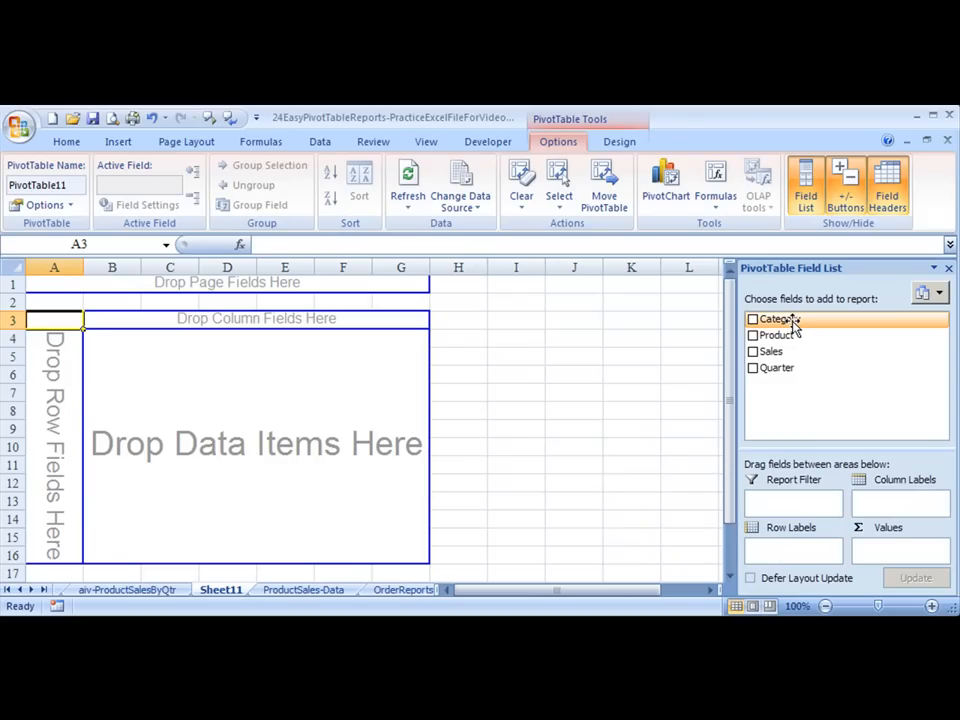
- Add Category and then Product as row fields in the PivotTable
left_click(753, 318)
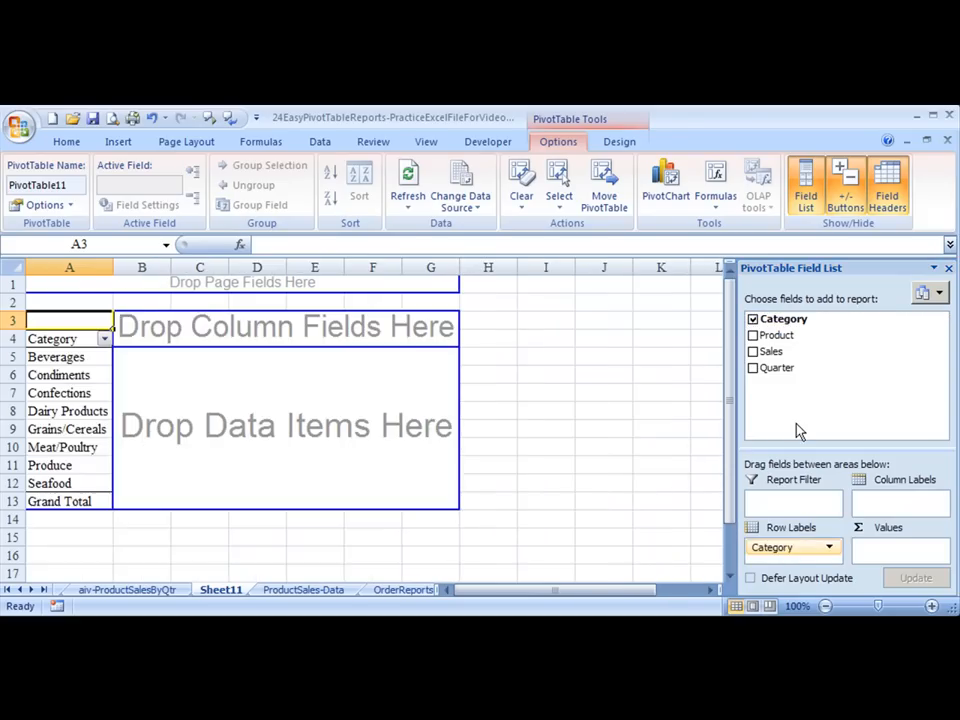
mouse_move(776, 335)
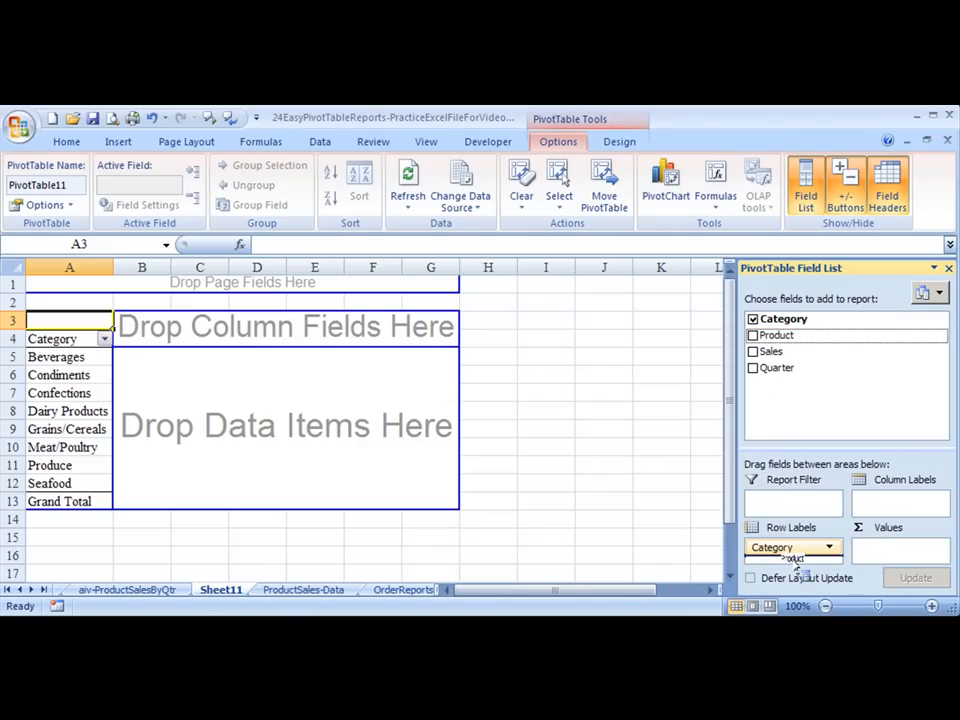
left_click(753, 335)
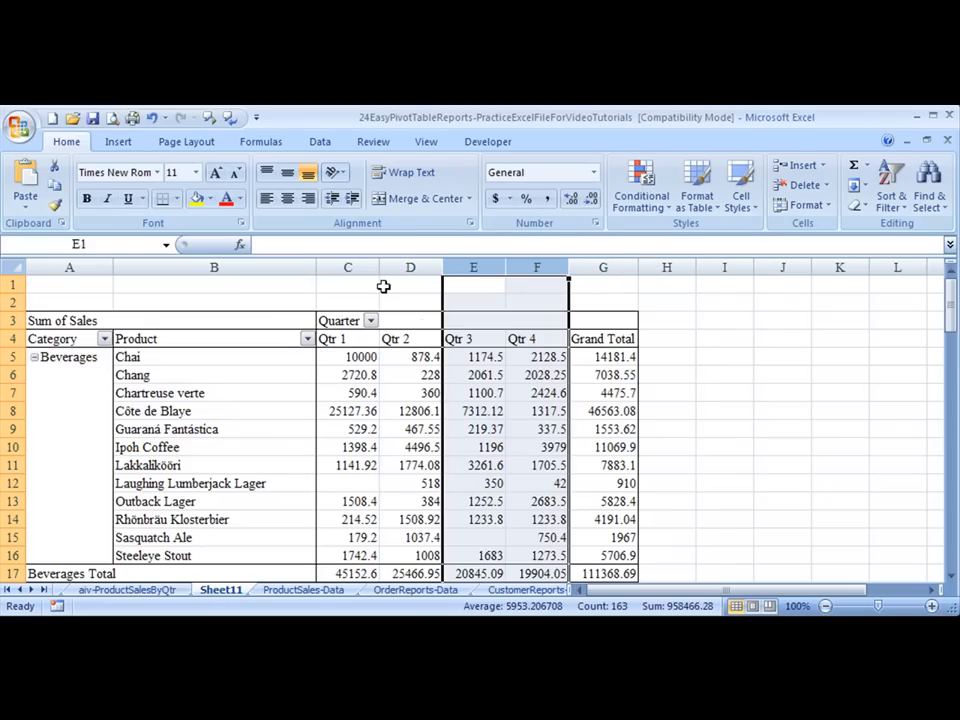
- Filter the Quarter column labels to show only Qtr 1 and Qtr 2
left_click(347, 285)
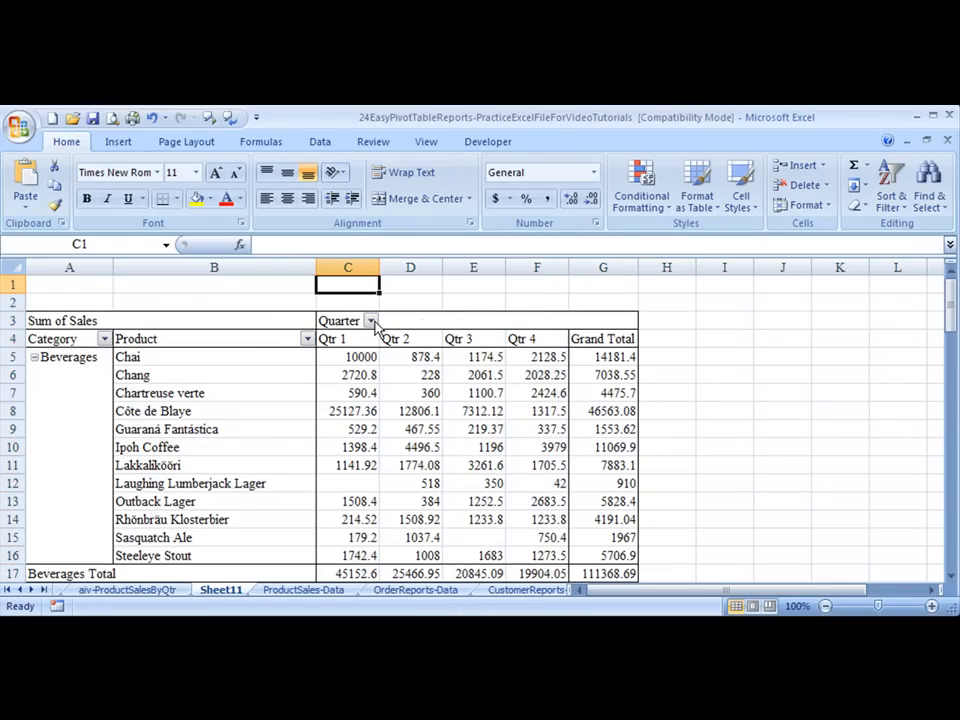
left_click(371, 321)
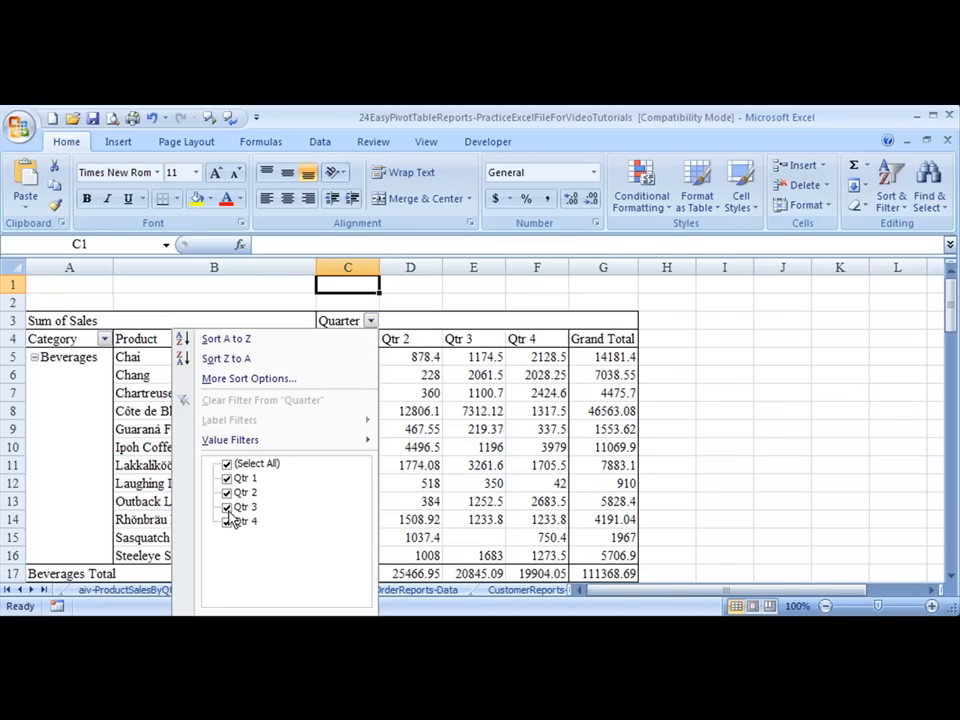
left_click(227, 463)
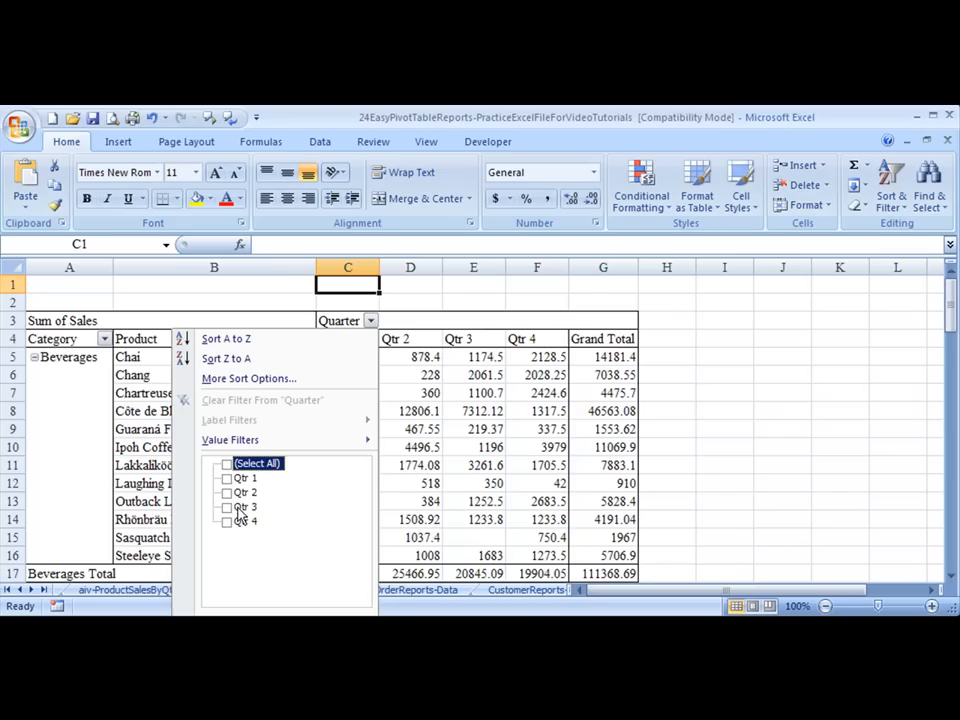
left_click(227, 478)
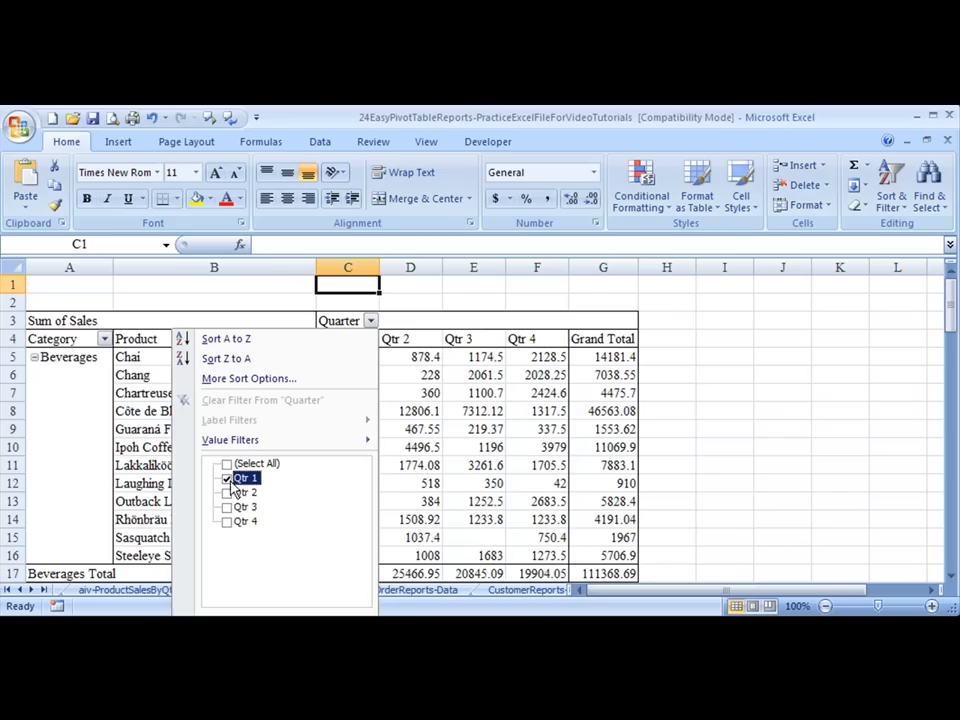
left_click(227, 492)
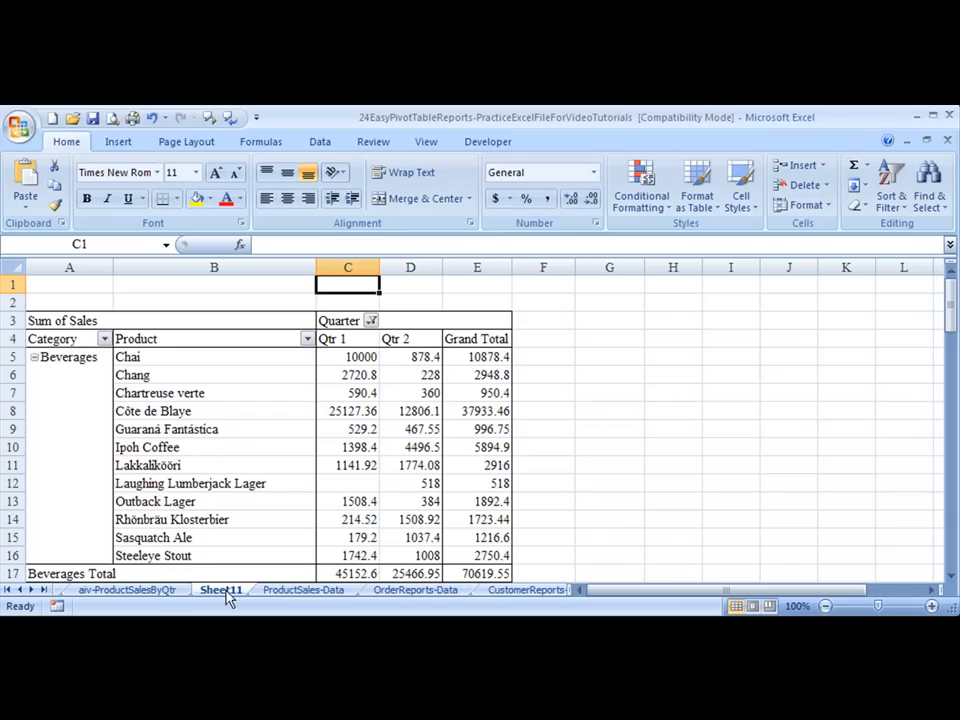
- Rename the Sheet11 tab to 'av-Qtr1VsQtrSalesByProduct' and return to cell A1
right_click(222, 589)
type("av-Qtr1VsQtrSalesByPr")
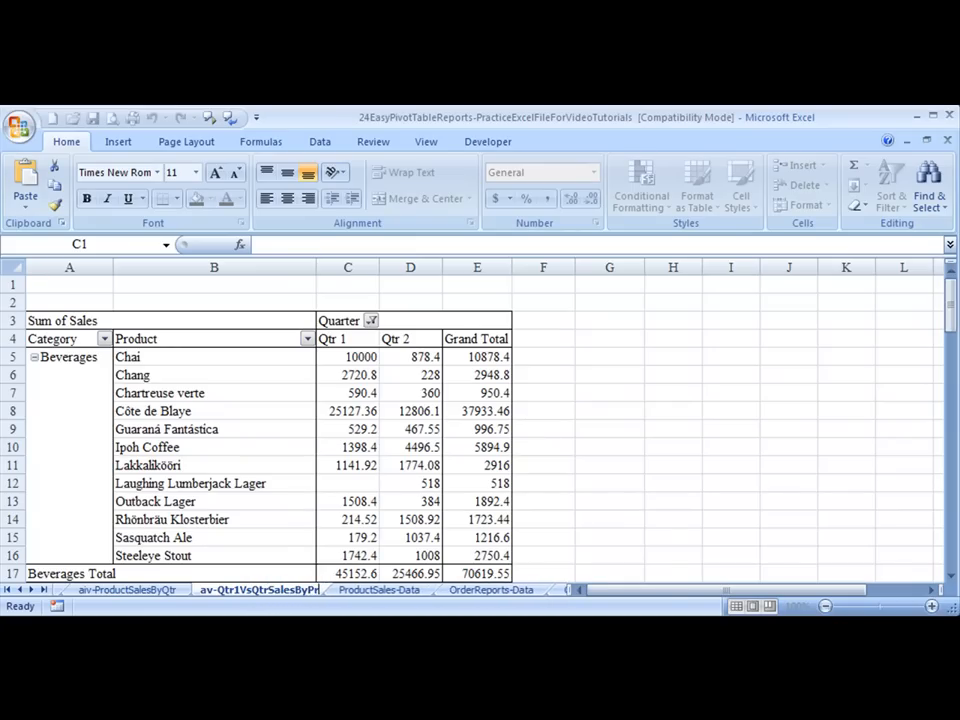
left_click(347, 284)
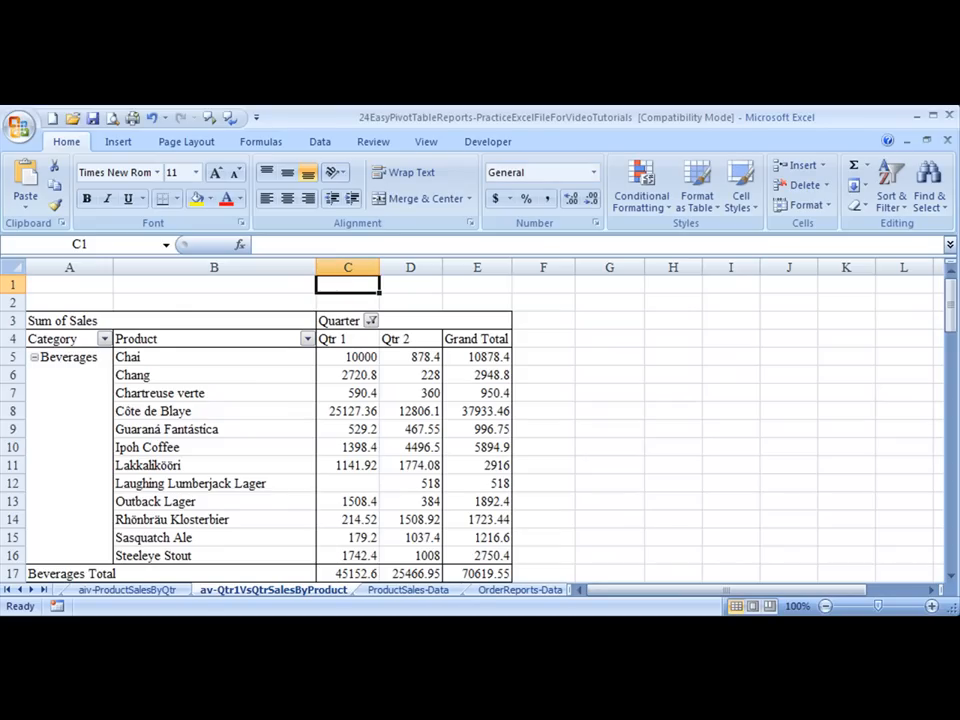
left_click(69, 284)
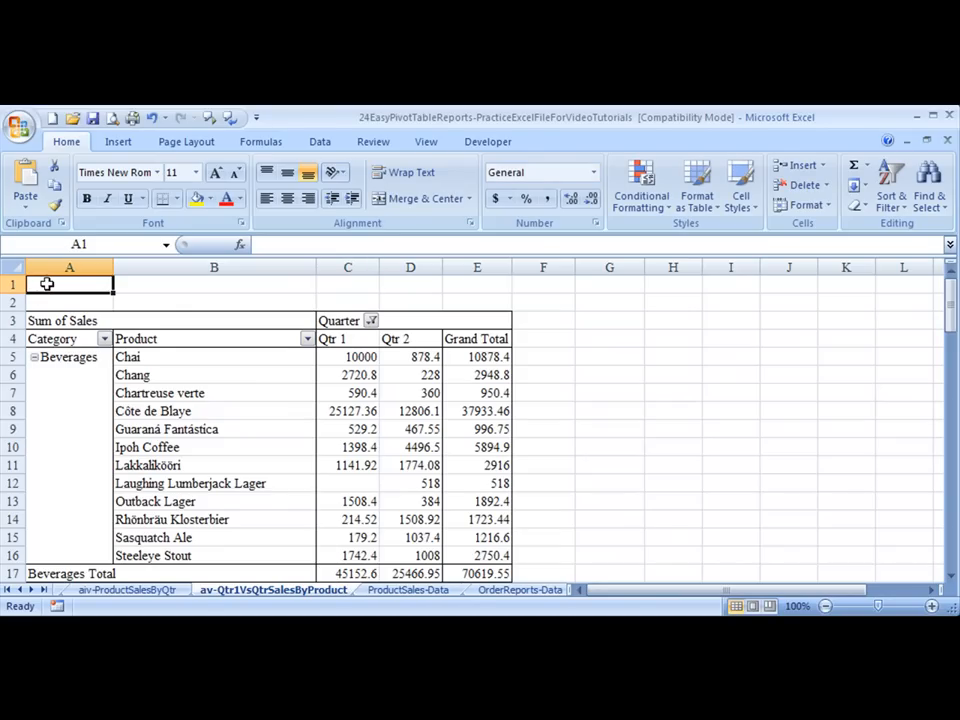